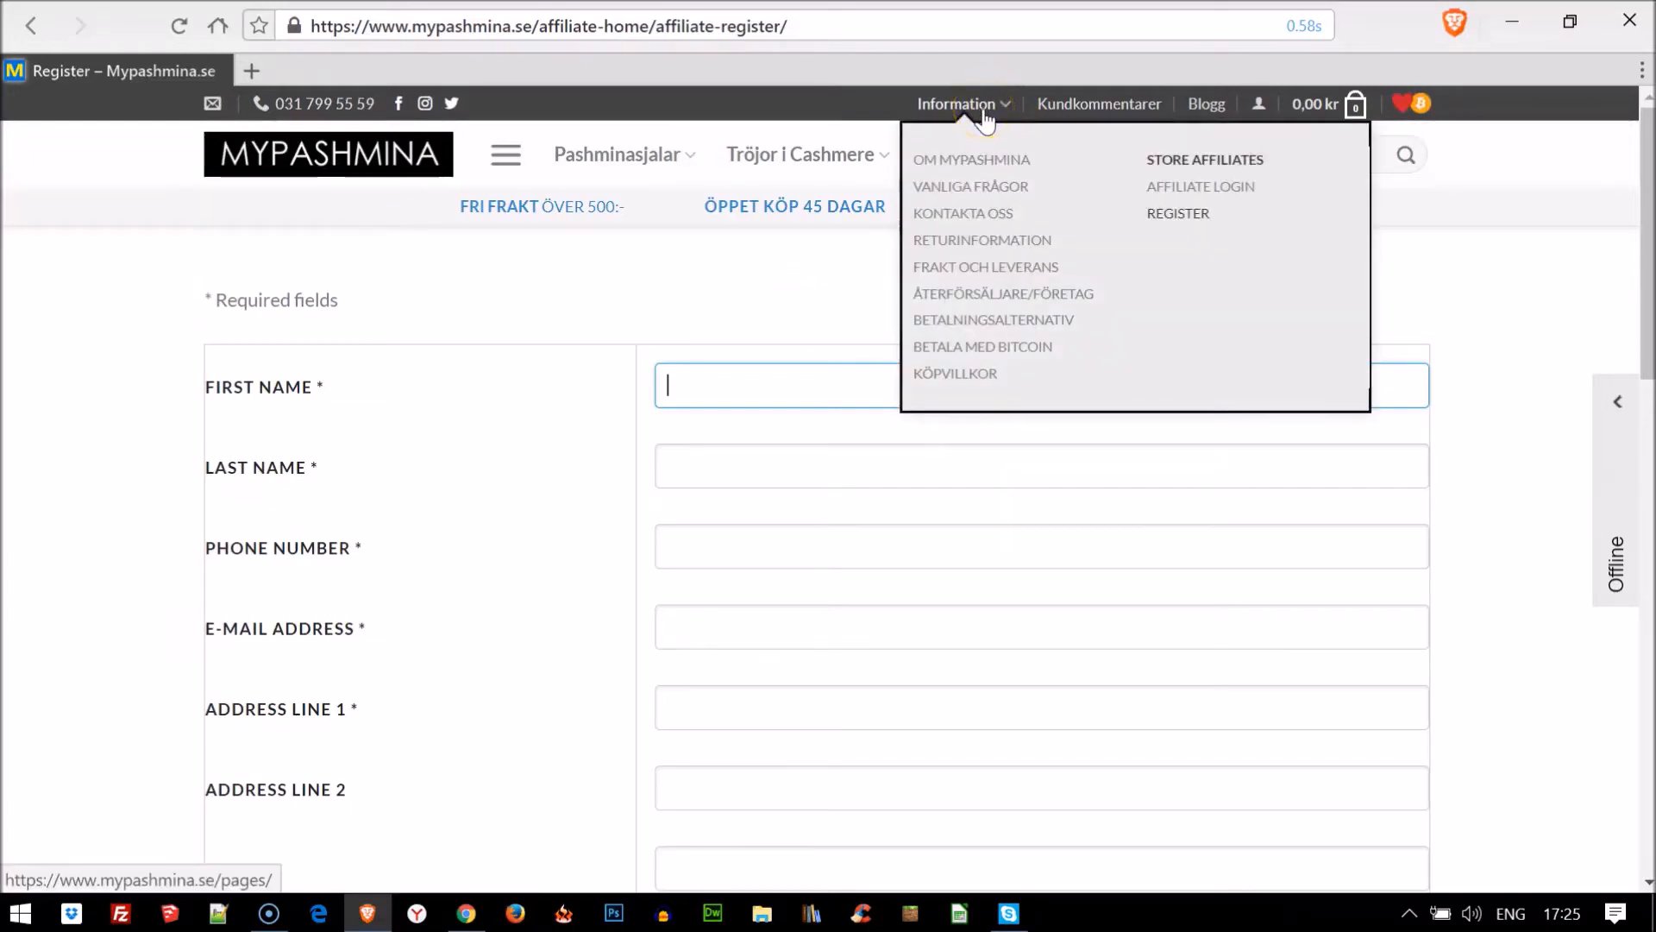
mouse_move(1179, 212)
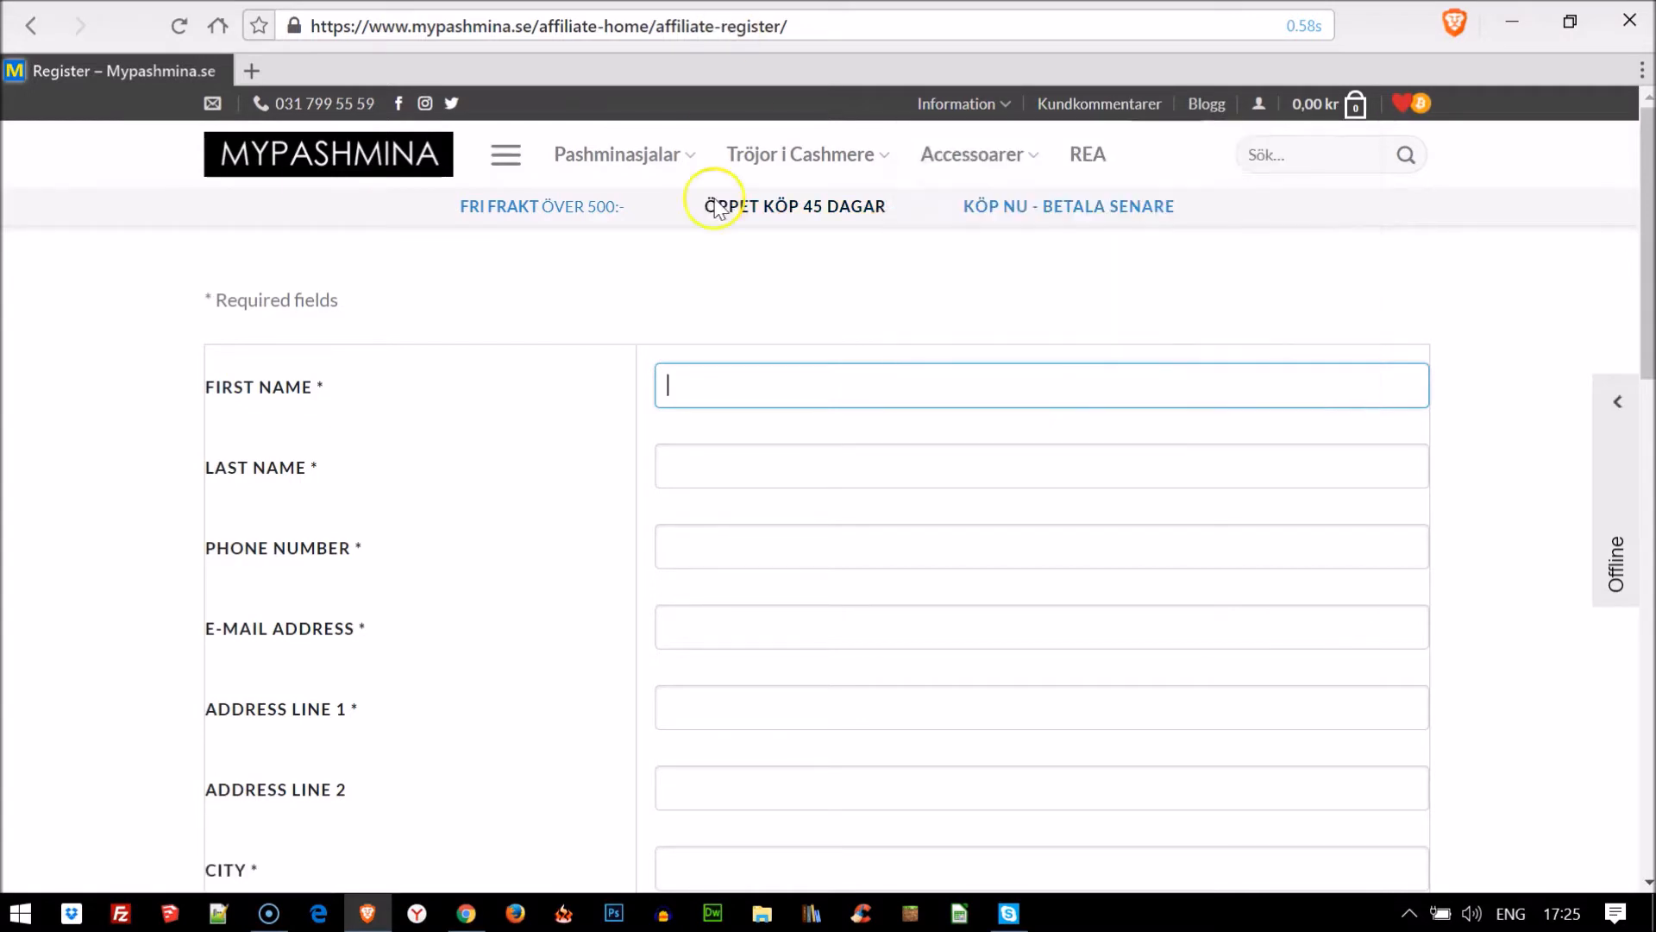
Fill the affiliate form with the 'bitcoin@' email and submit the application
left_click(1040, 385)
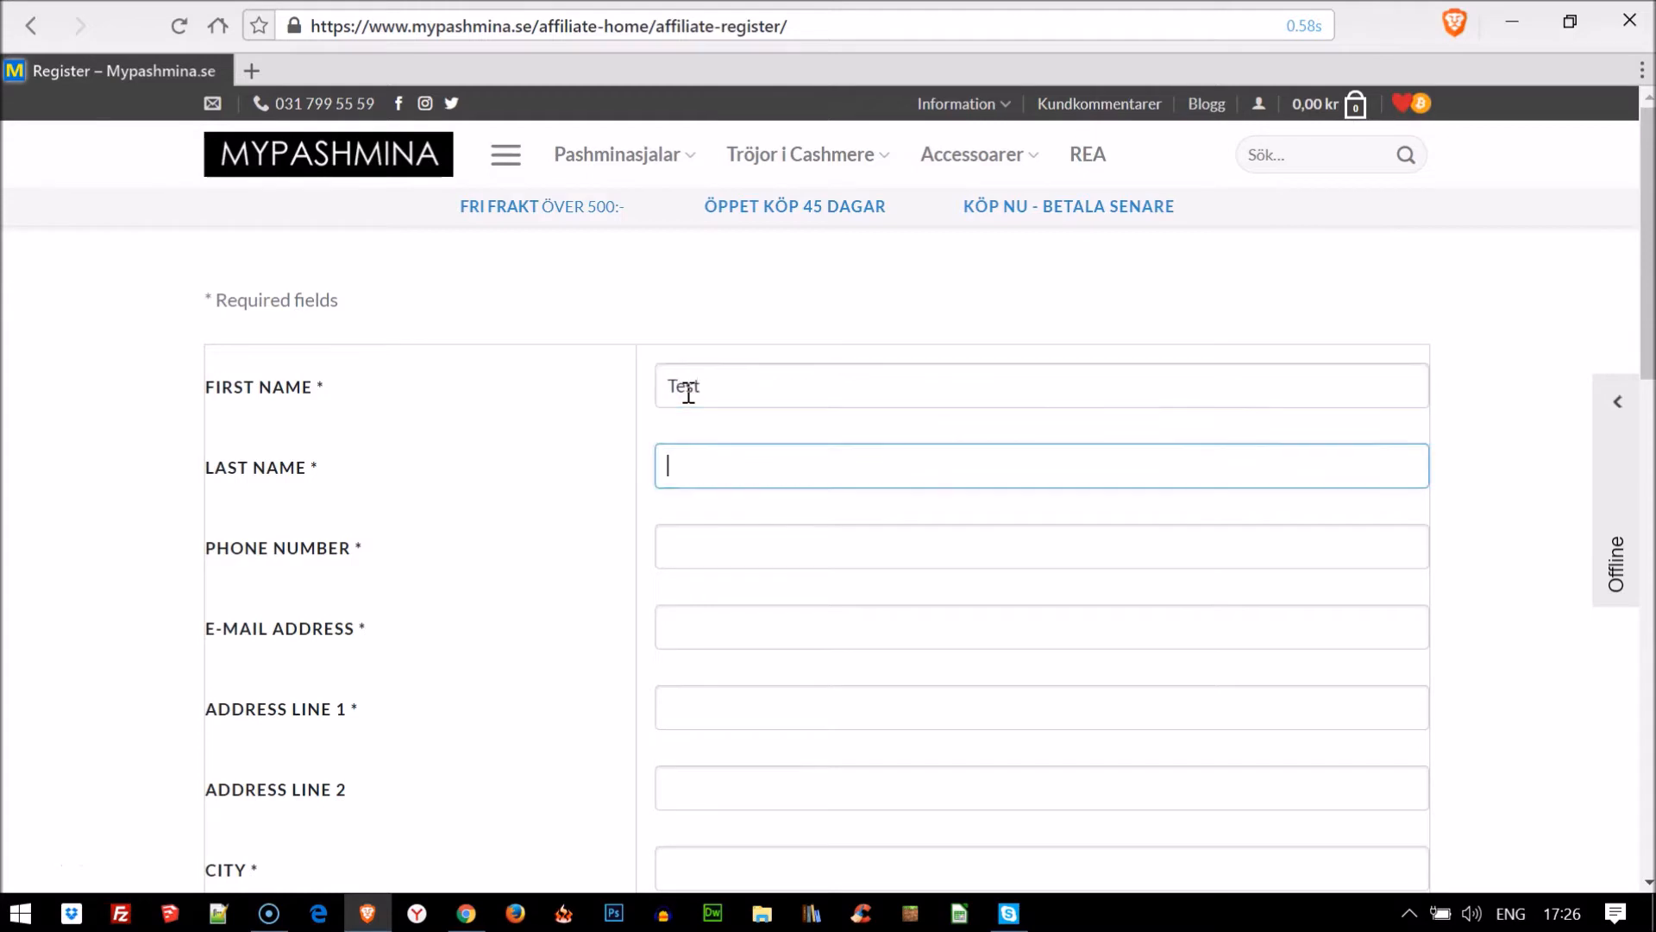
type("bitcoin@")
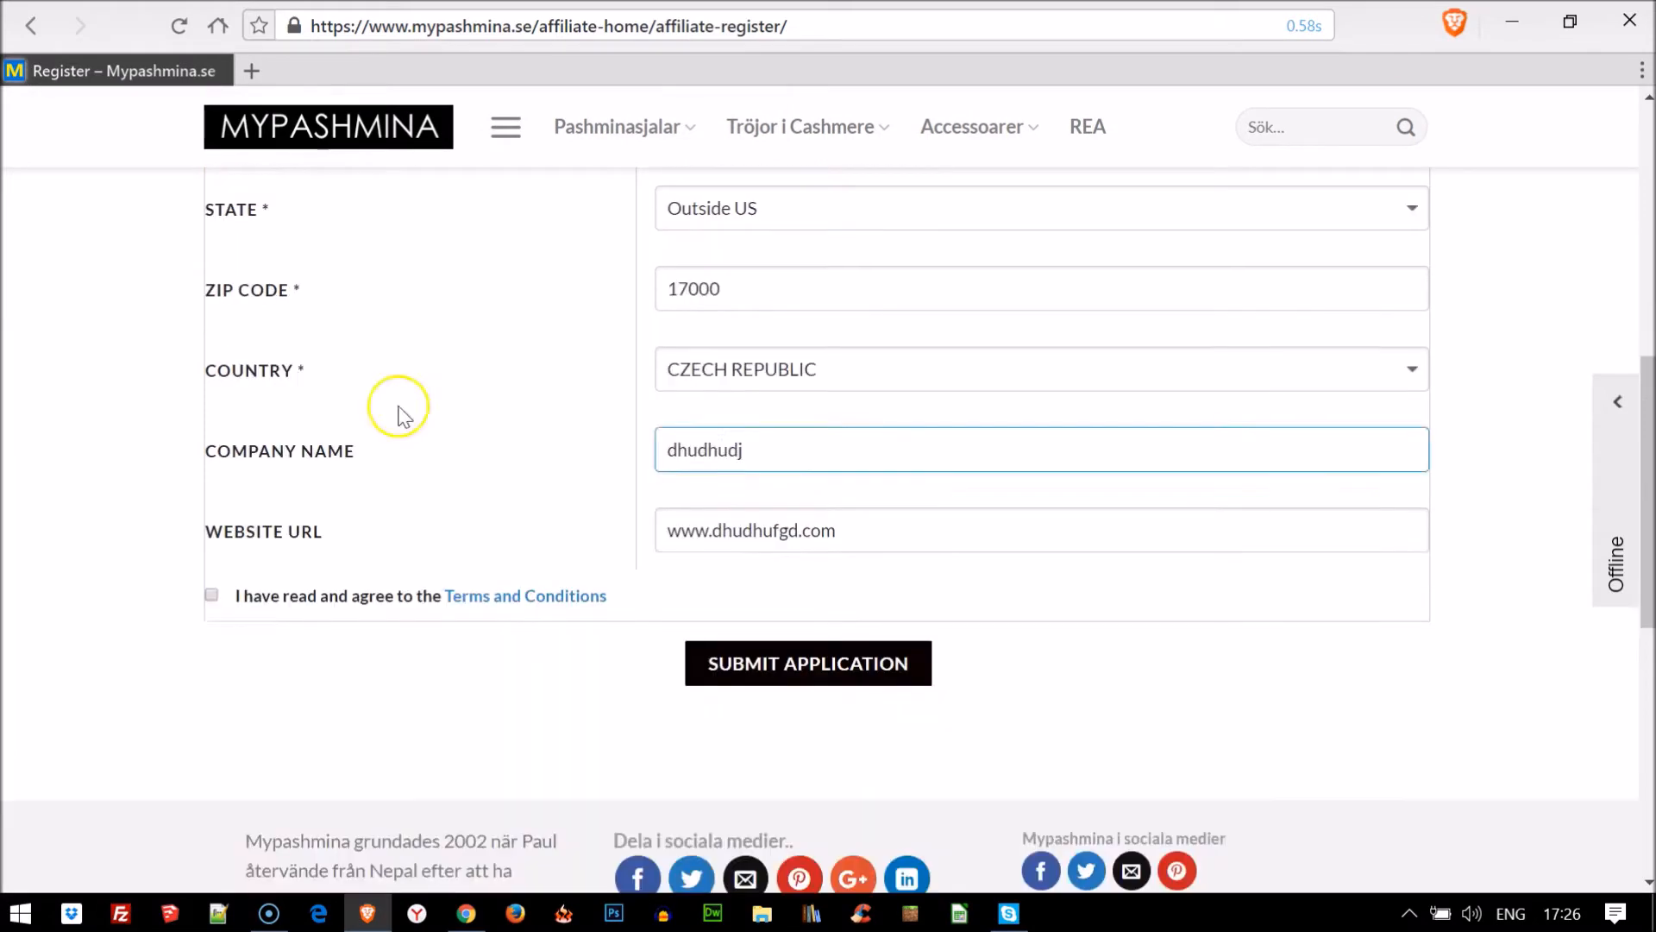
left_click(807, 663)
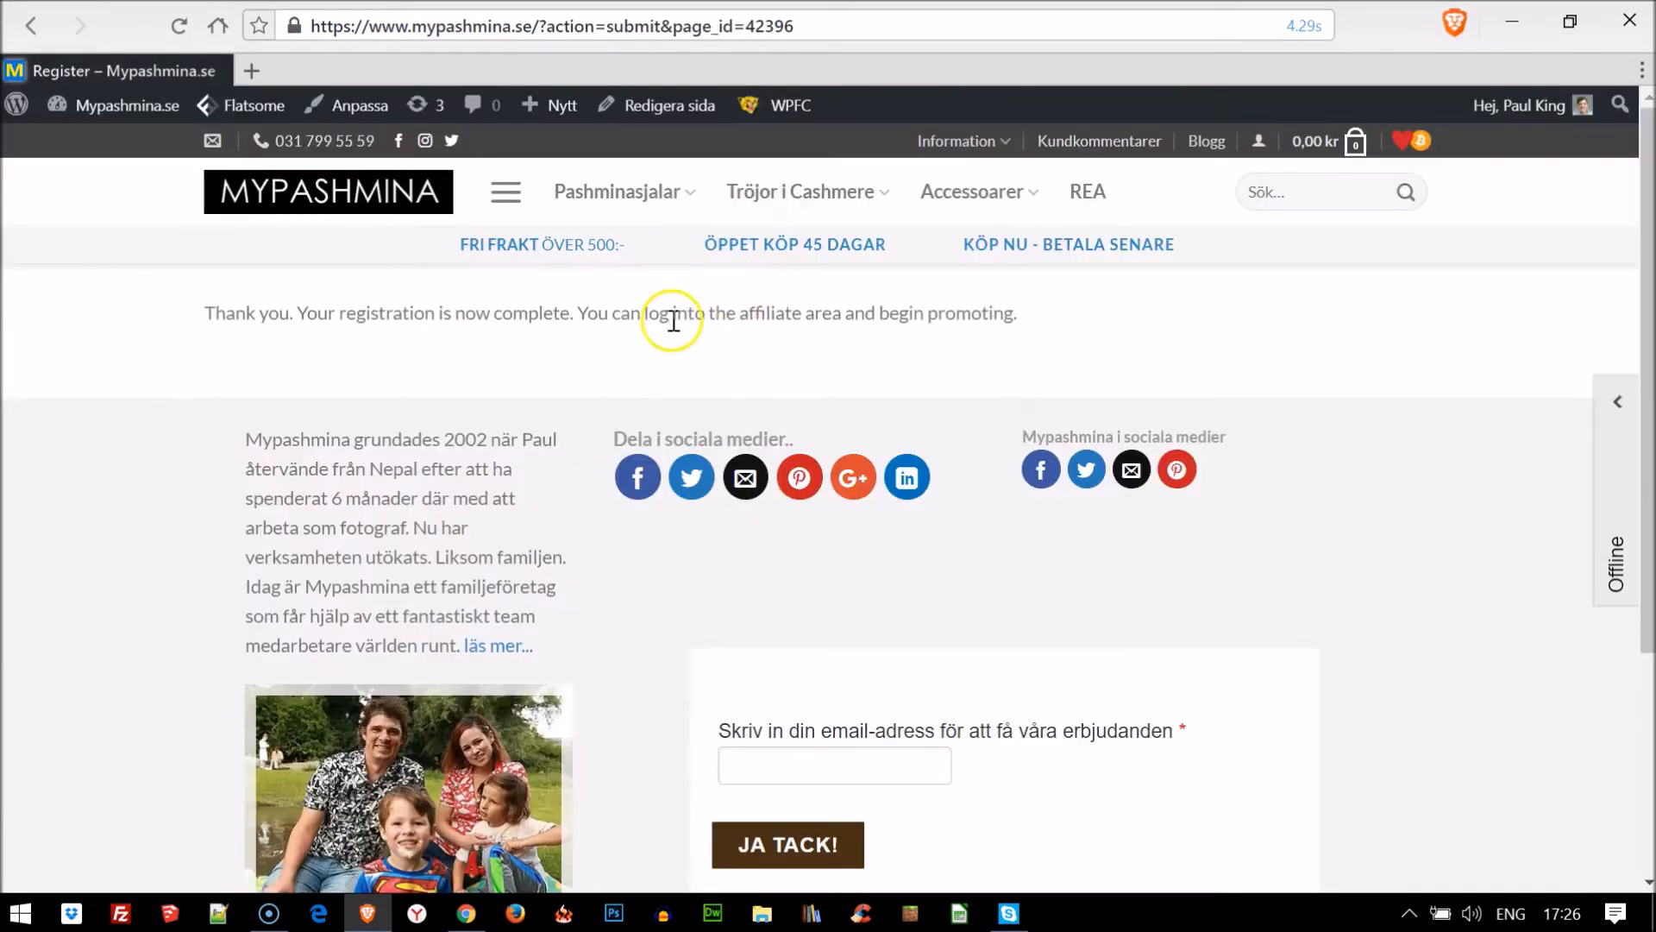
left_click(956, 141)
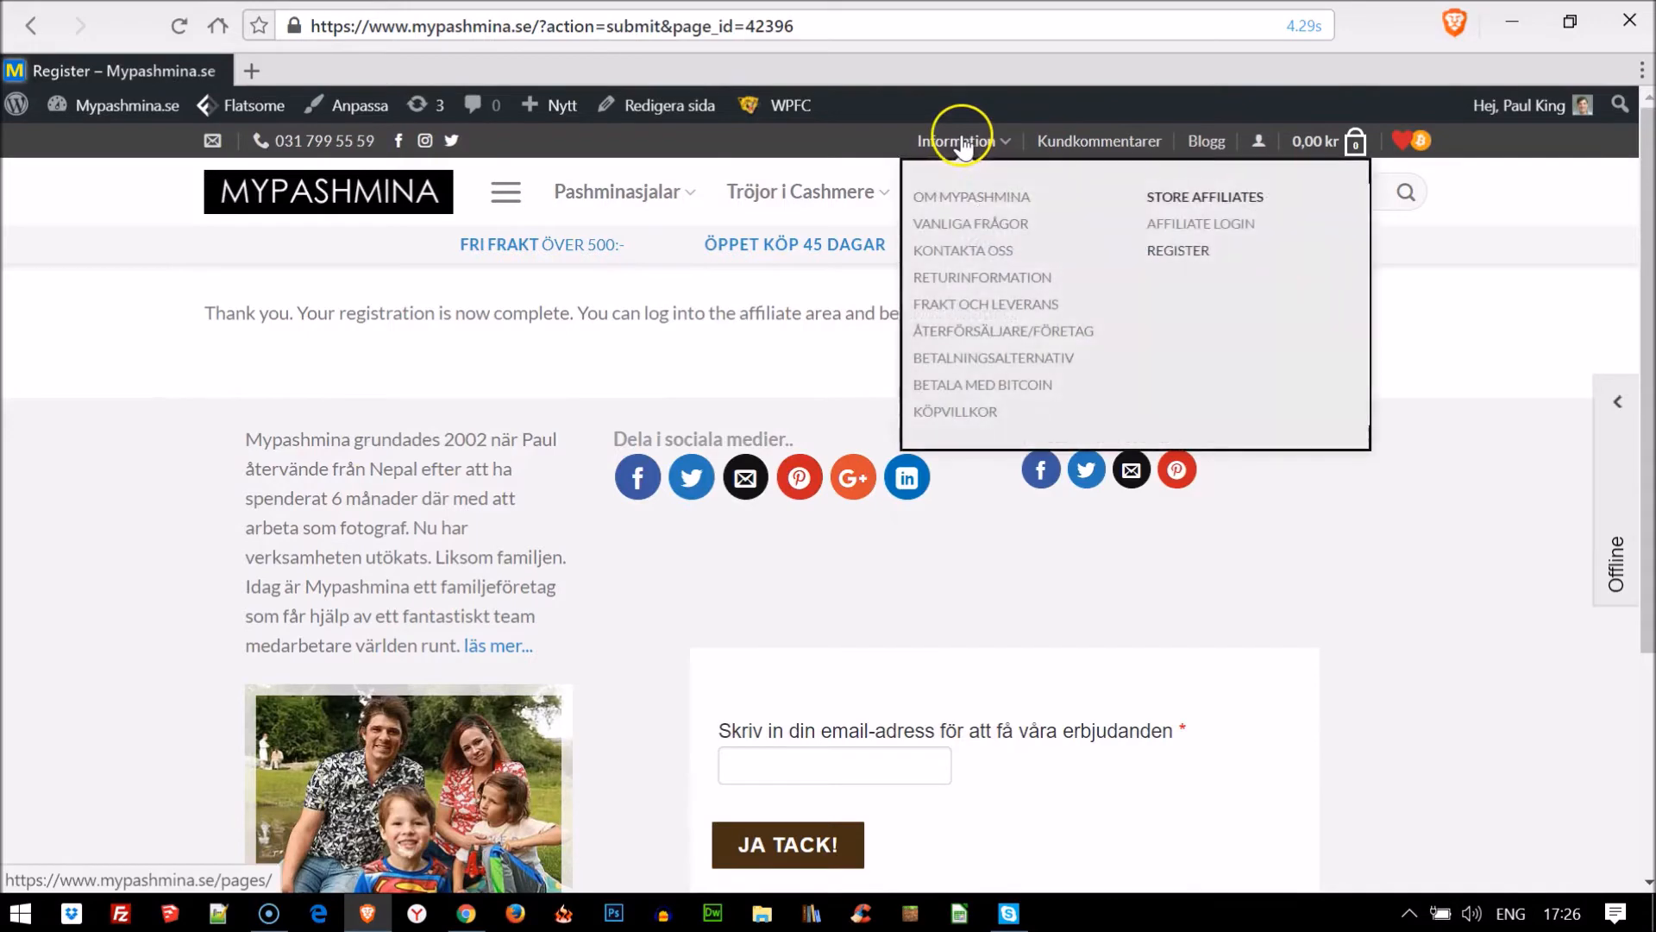
On the Affiliate Login page, enter the 'bitcoin' email via the autocomplete suggestion
left_click(1200, 223)
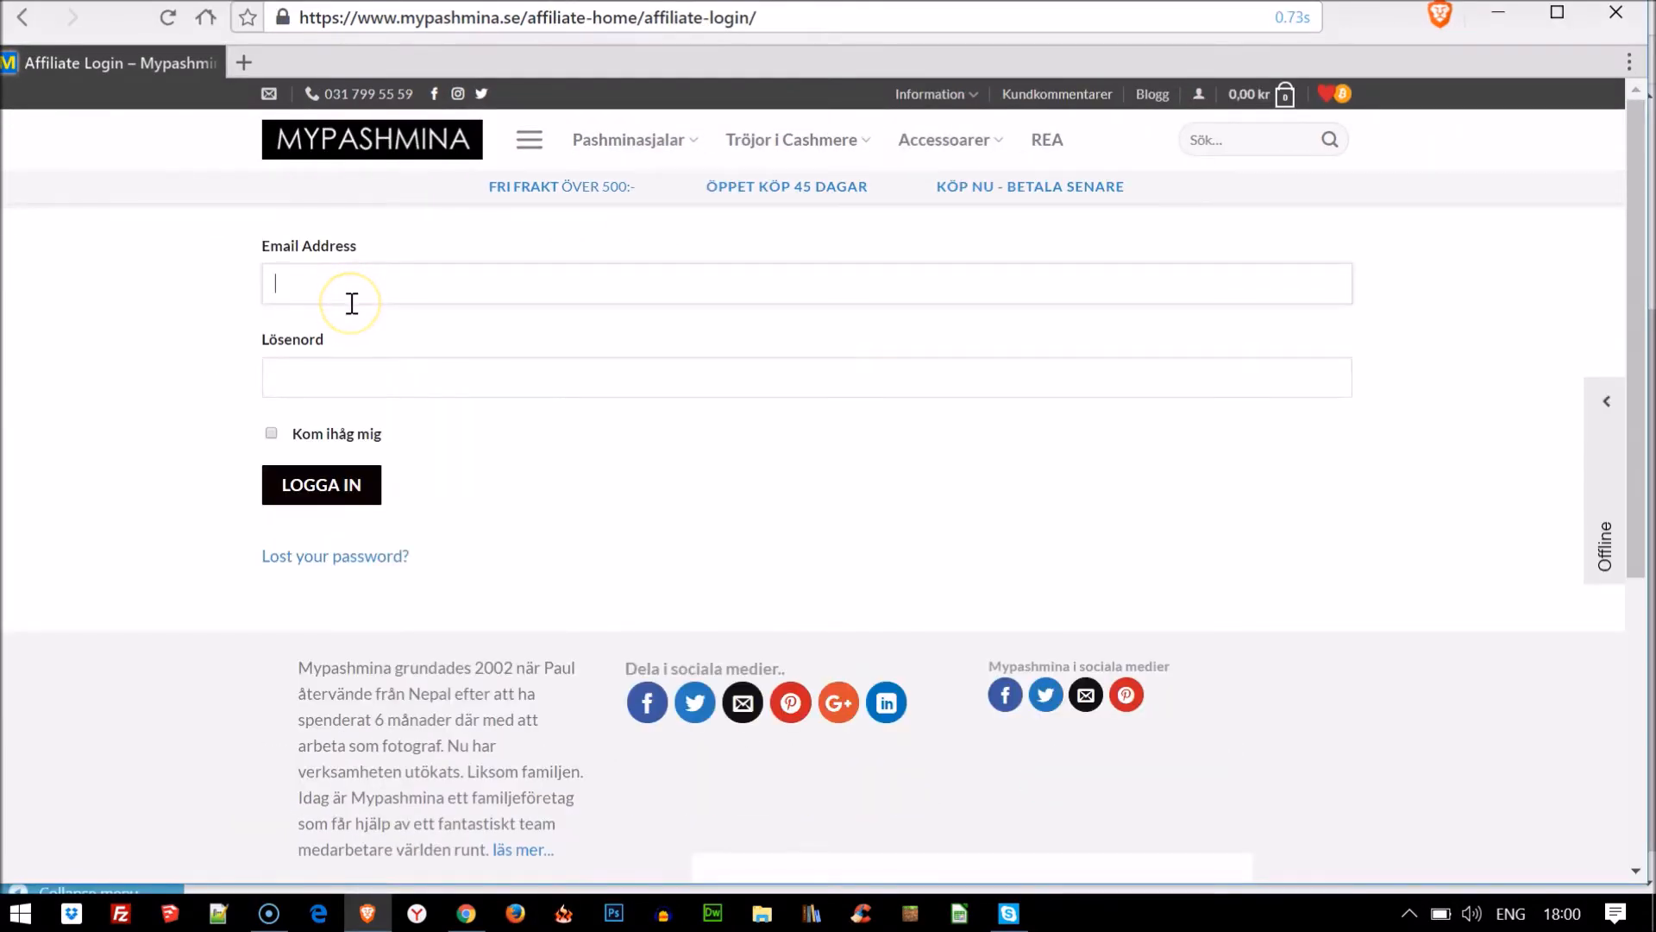
type("bitcoin")
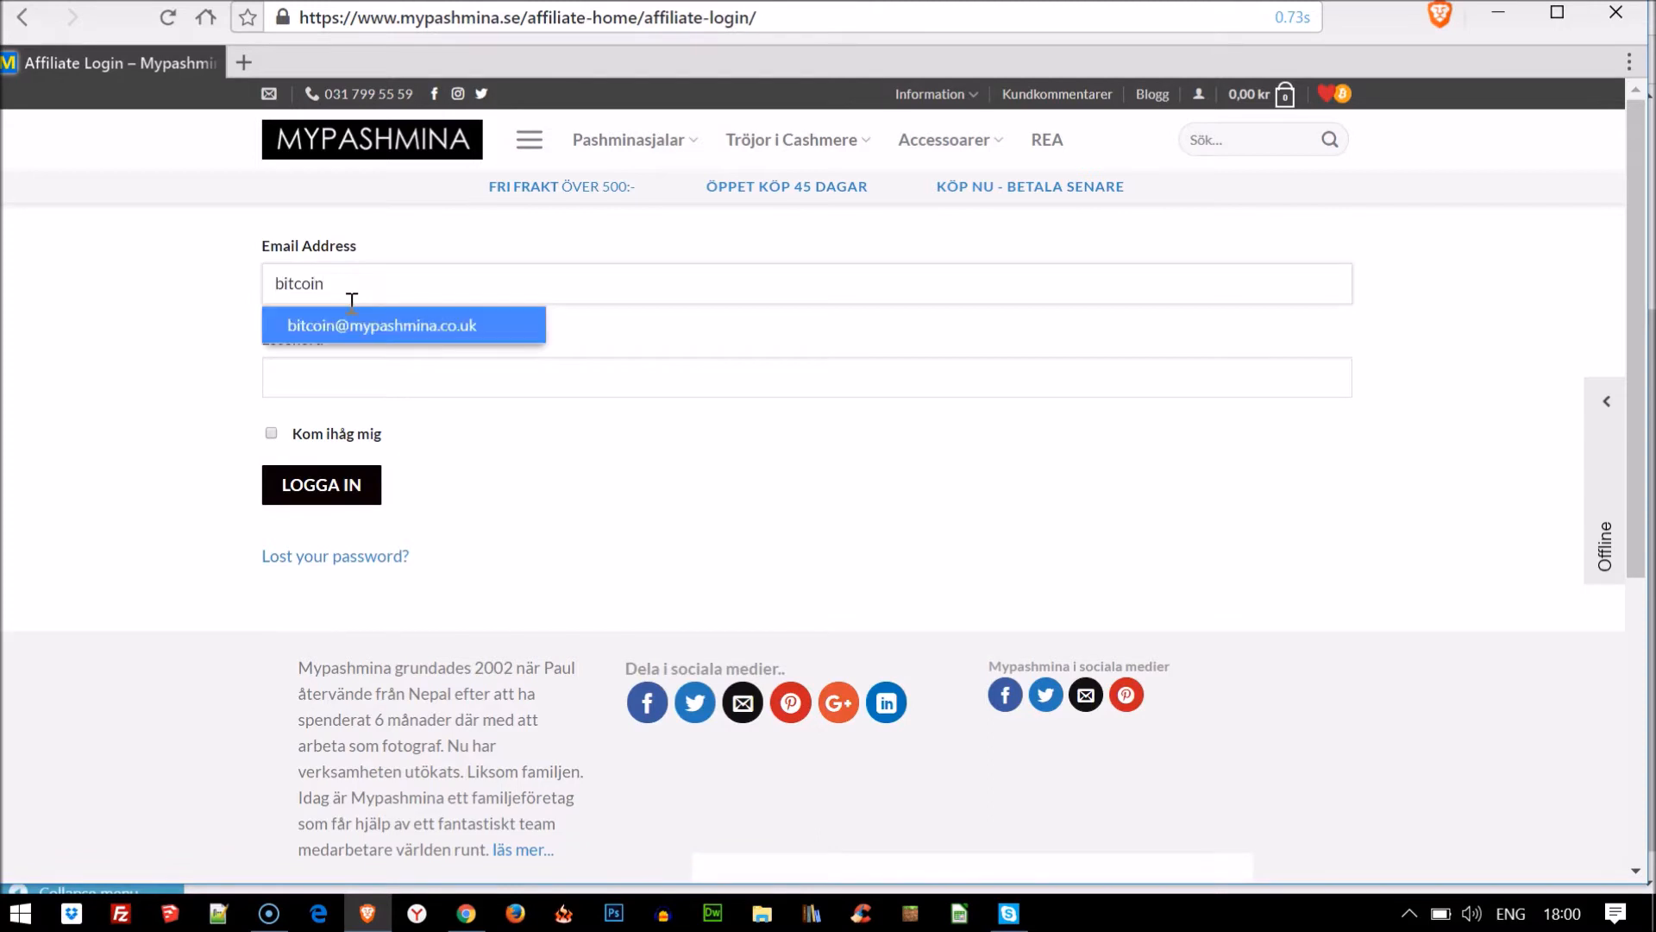
left_click(381, 325)
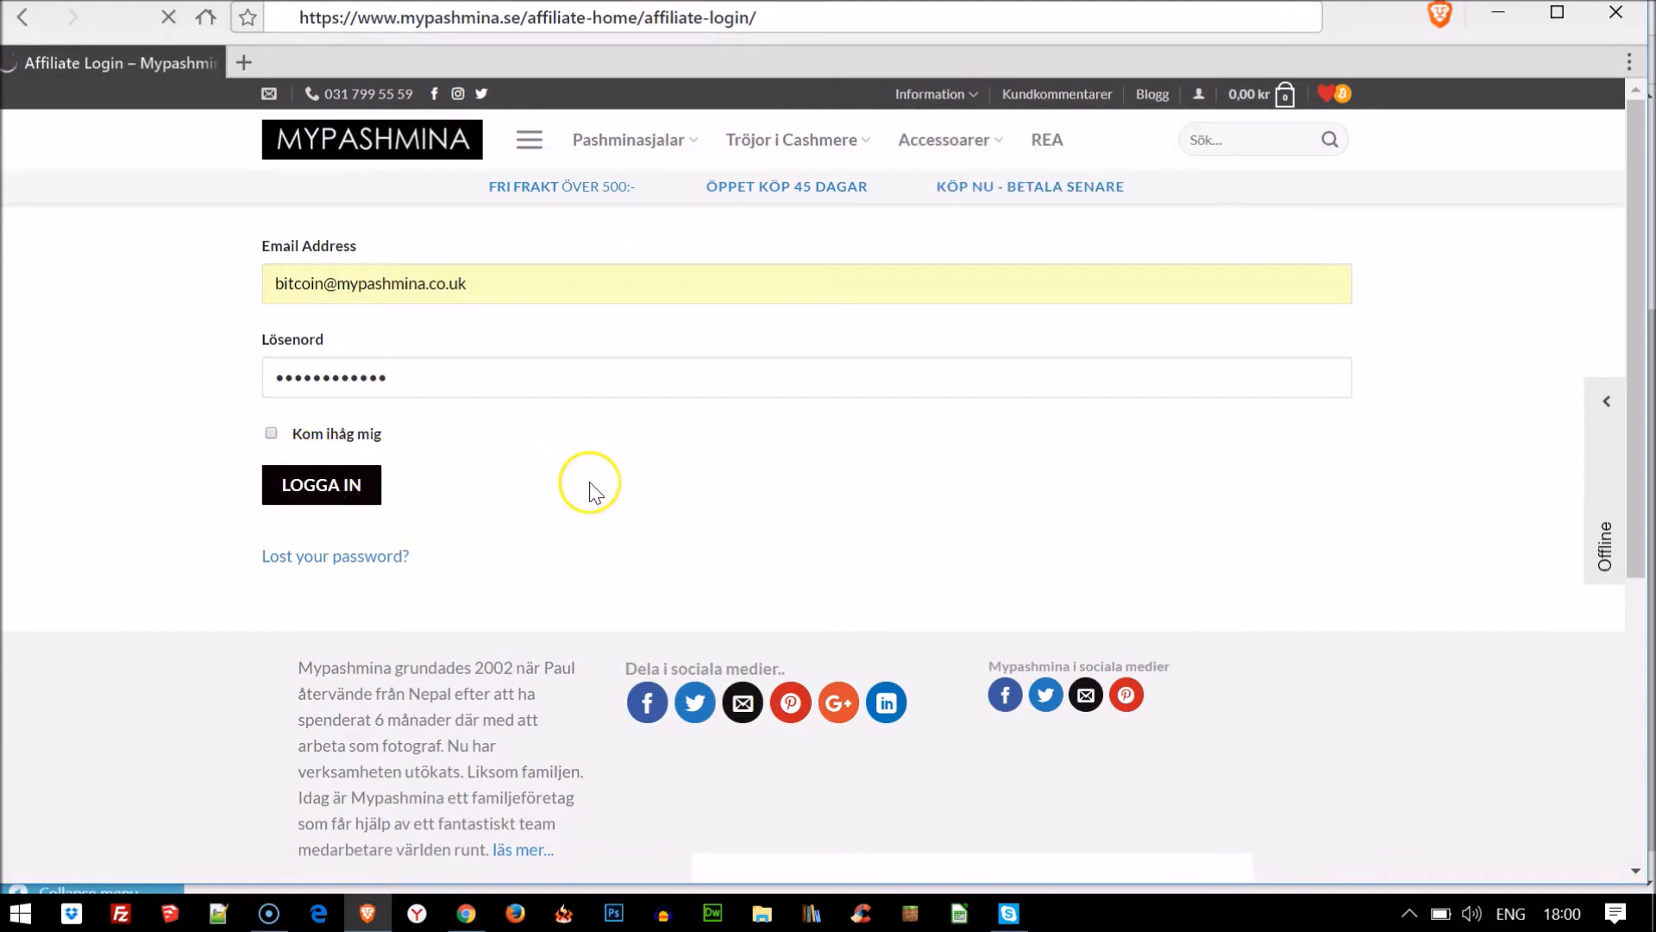
Sign in and view the Overview showing zero balance and 20% commission
left_click(320, 485)
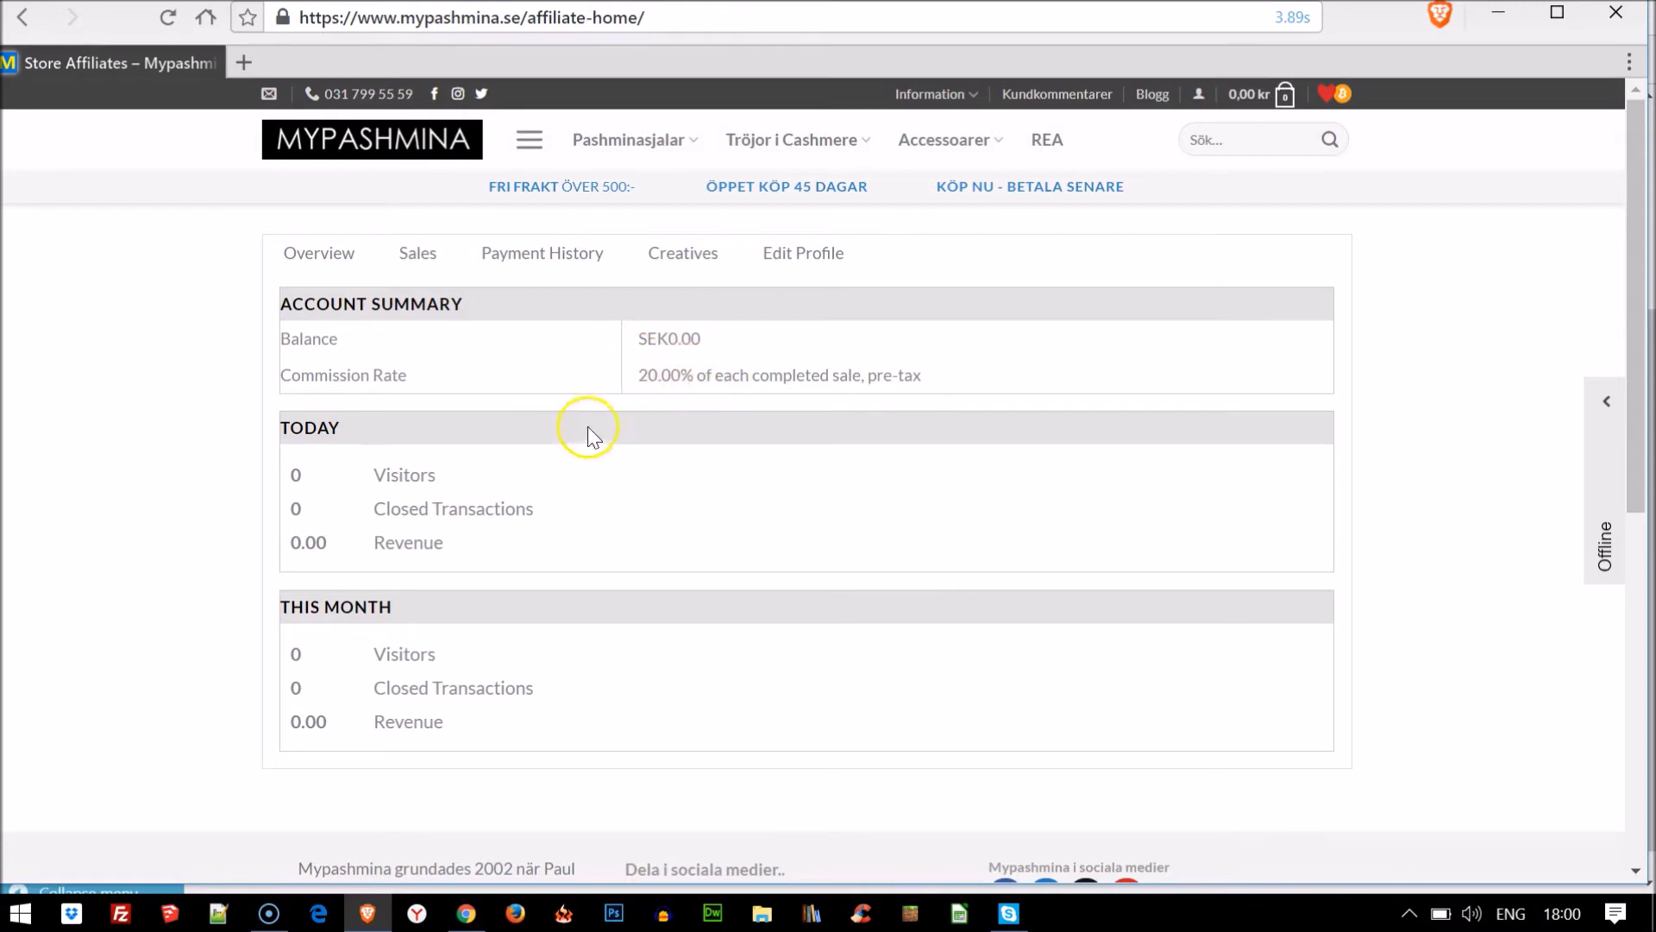
mouse_move(328, 253)
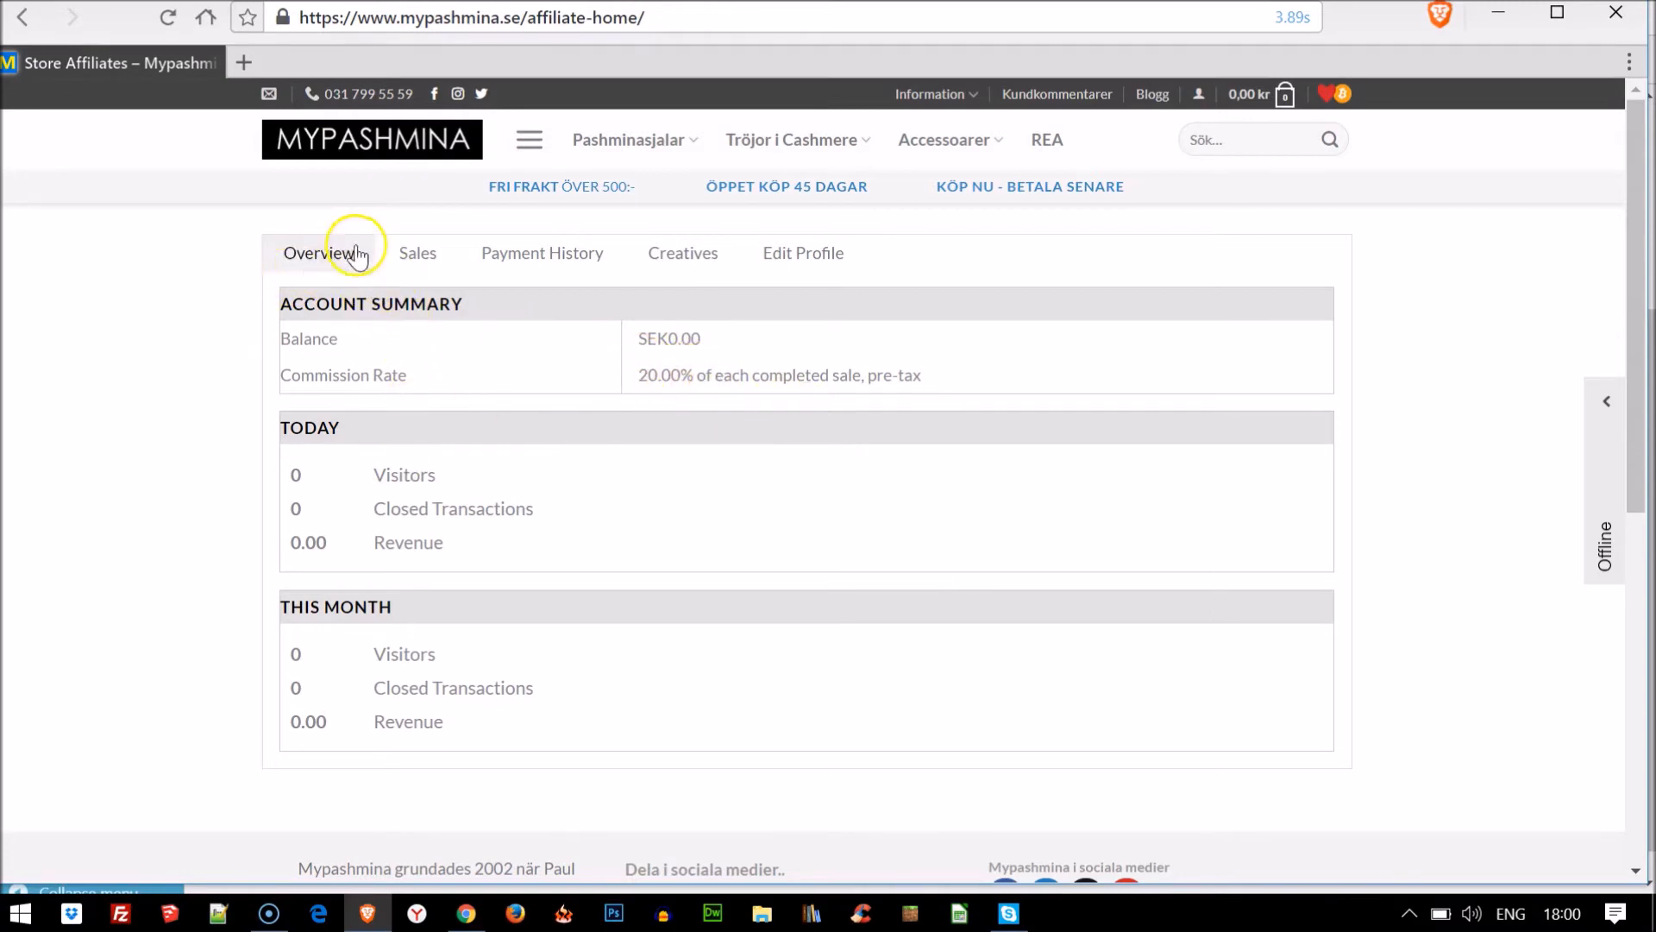
left_click(417, 252)
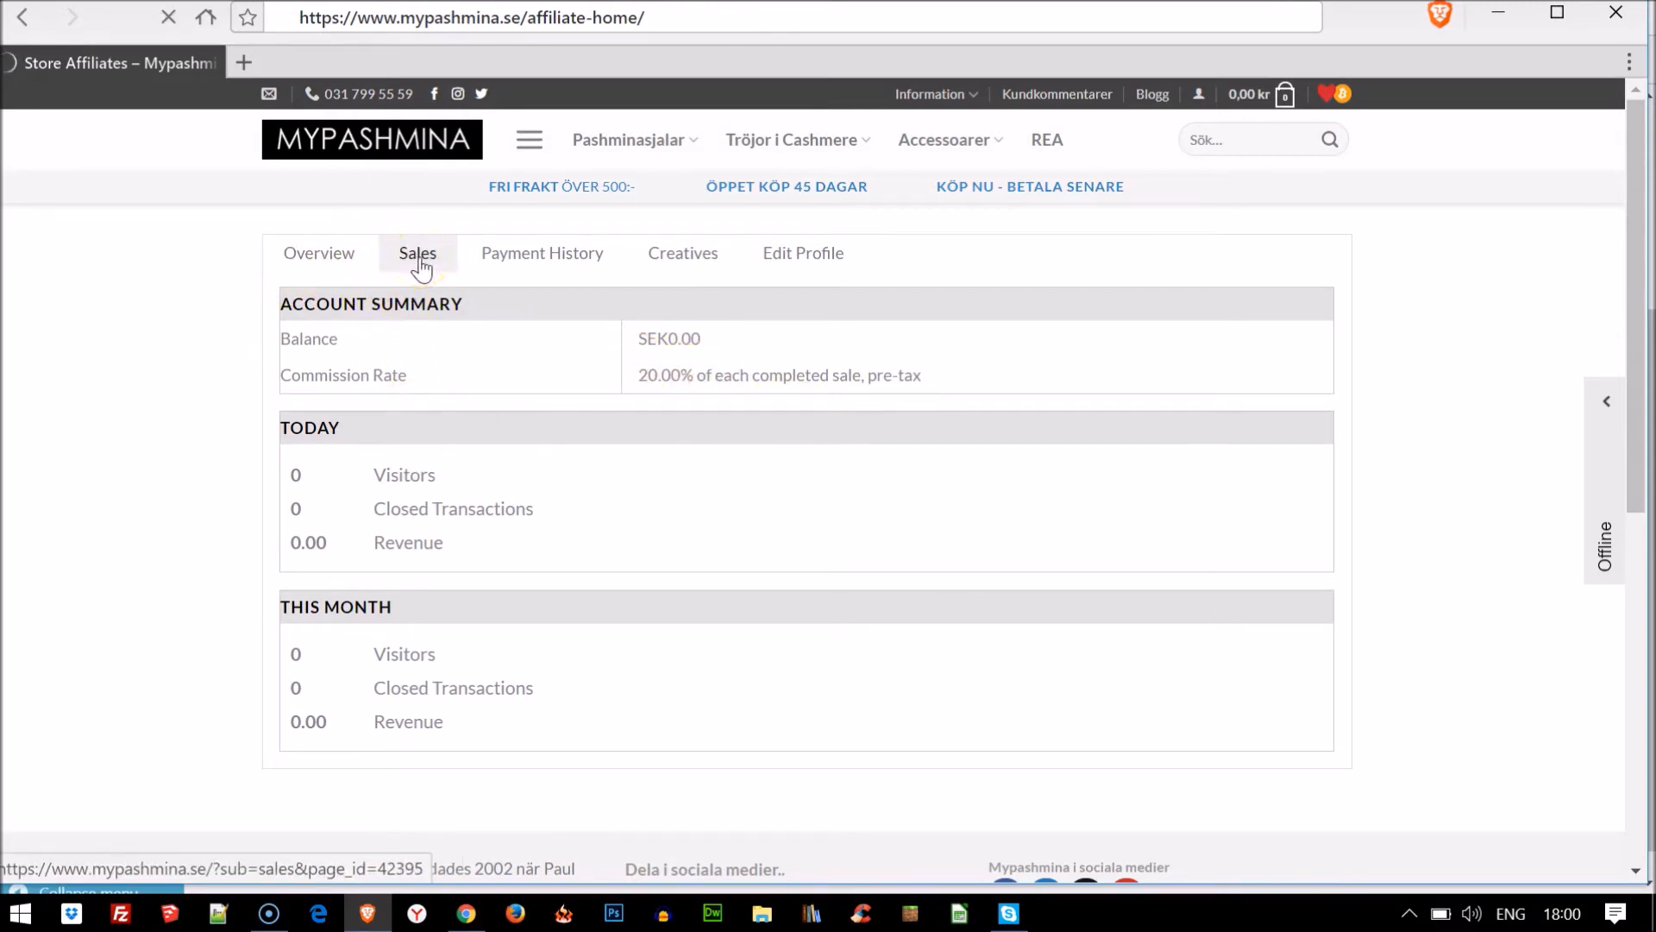
Review the empty Sales and Payment History tables for the date range
left_click(416, 252)
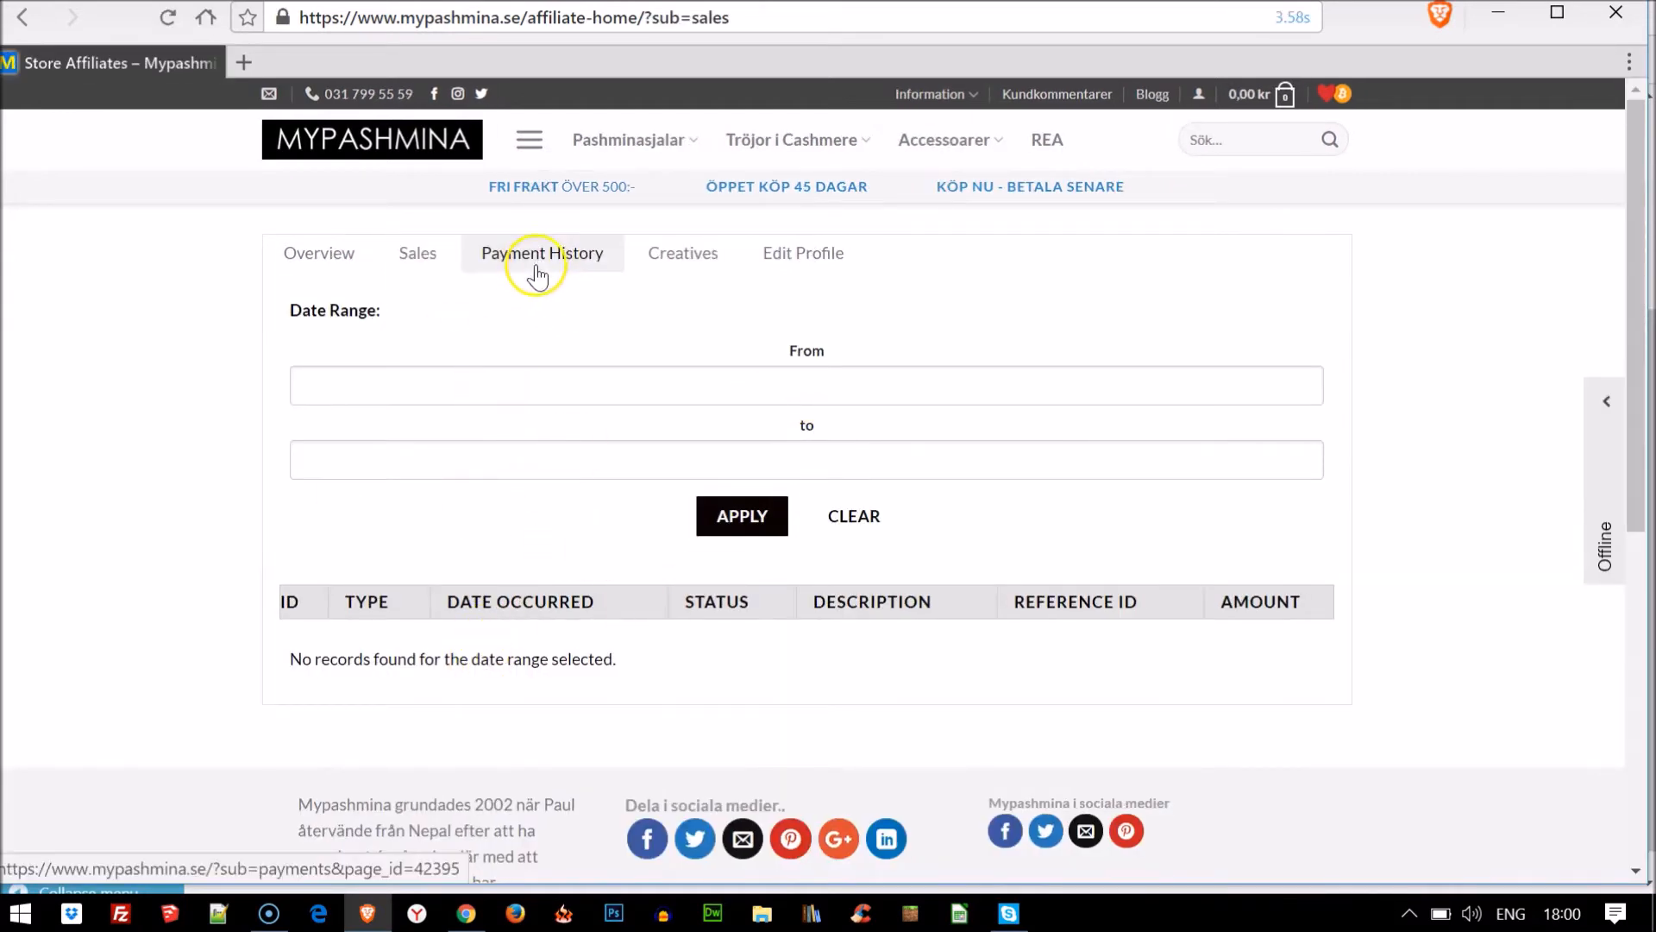
left_click(542, 253)
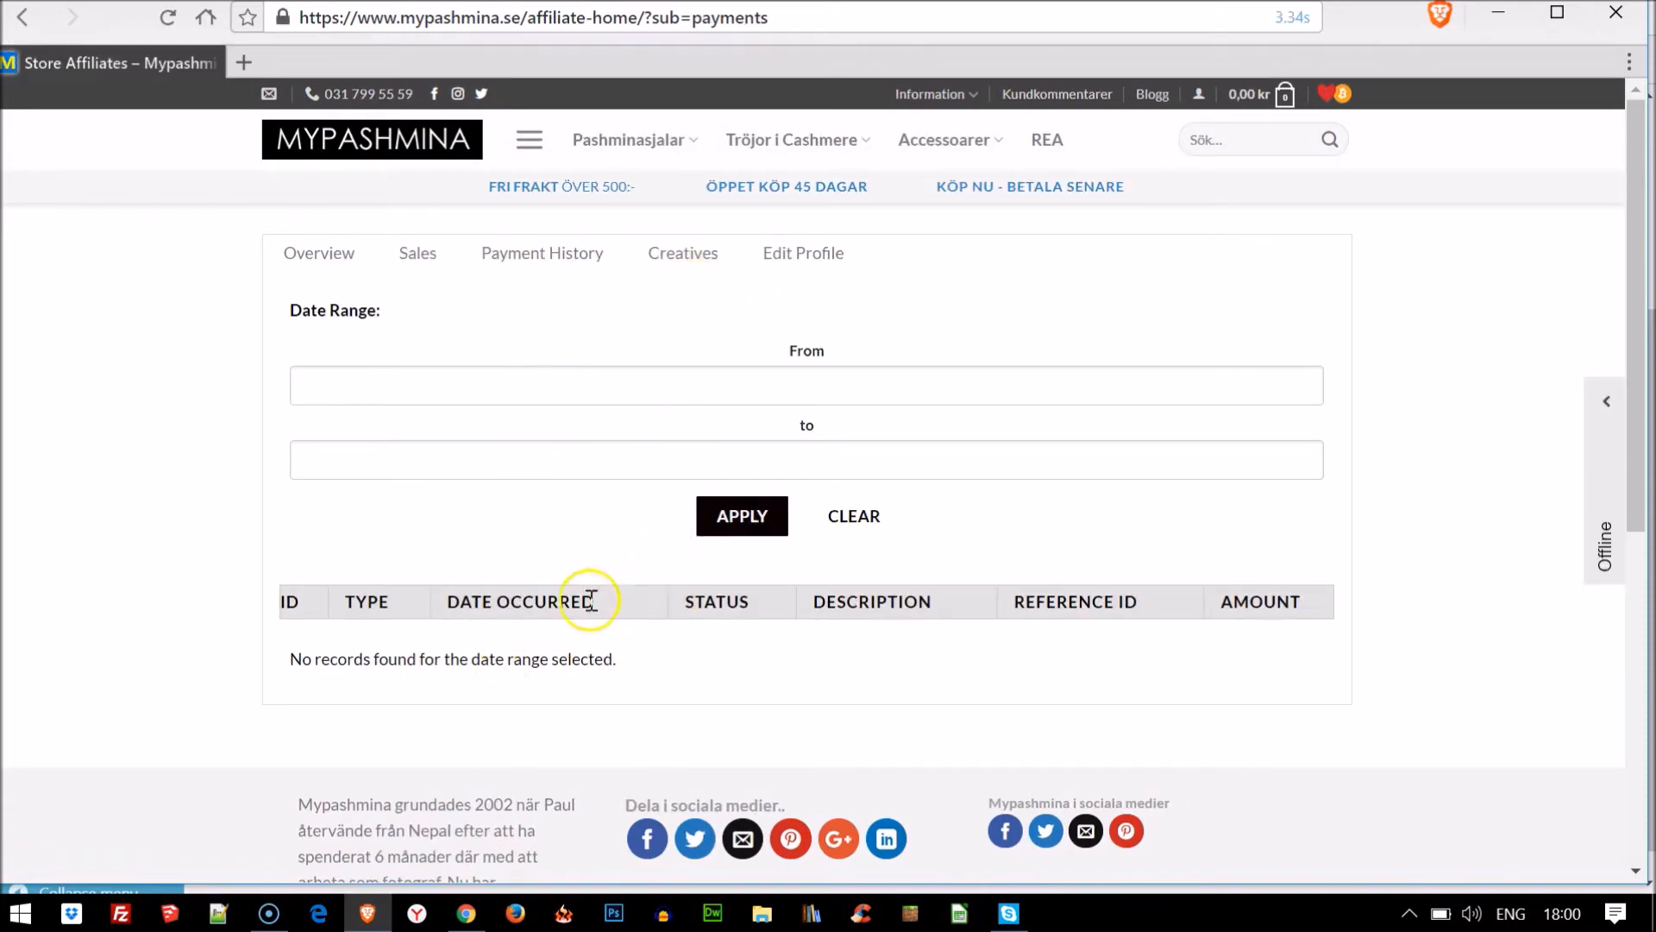
left_click(683, 253)
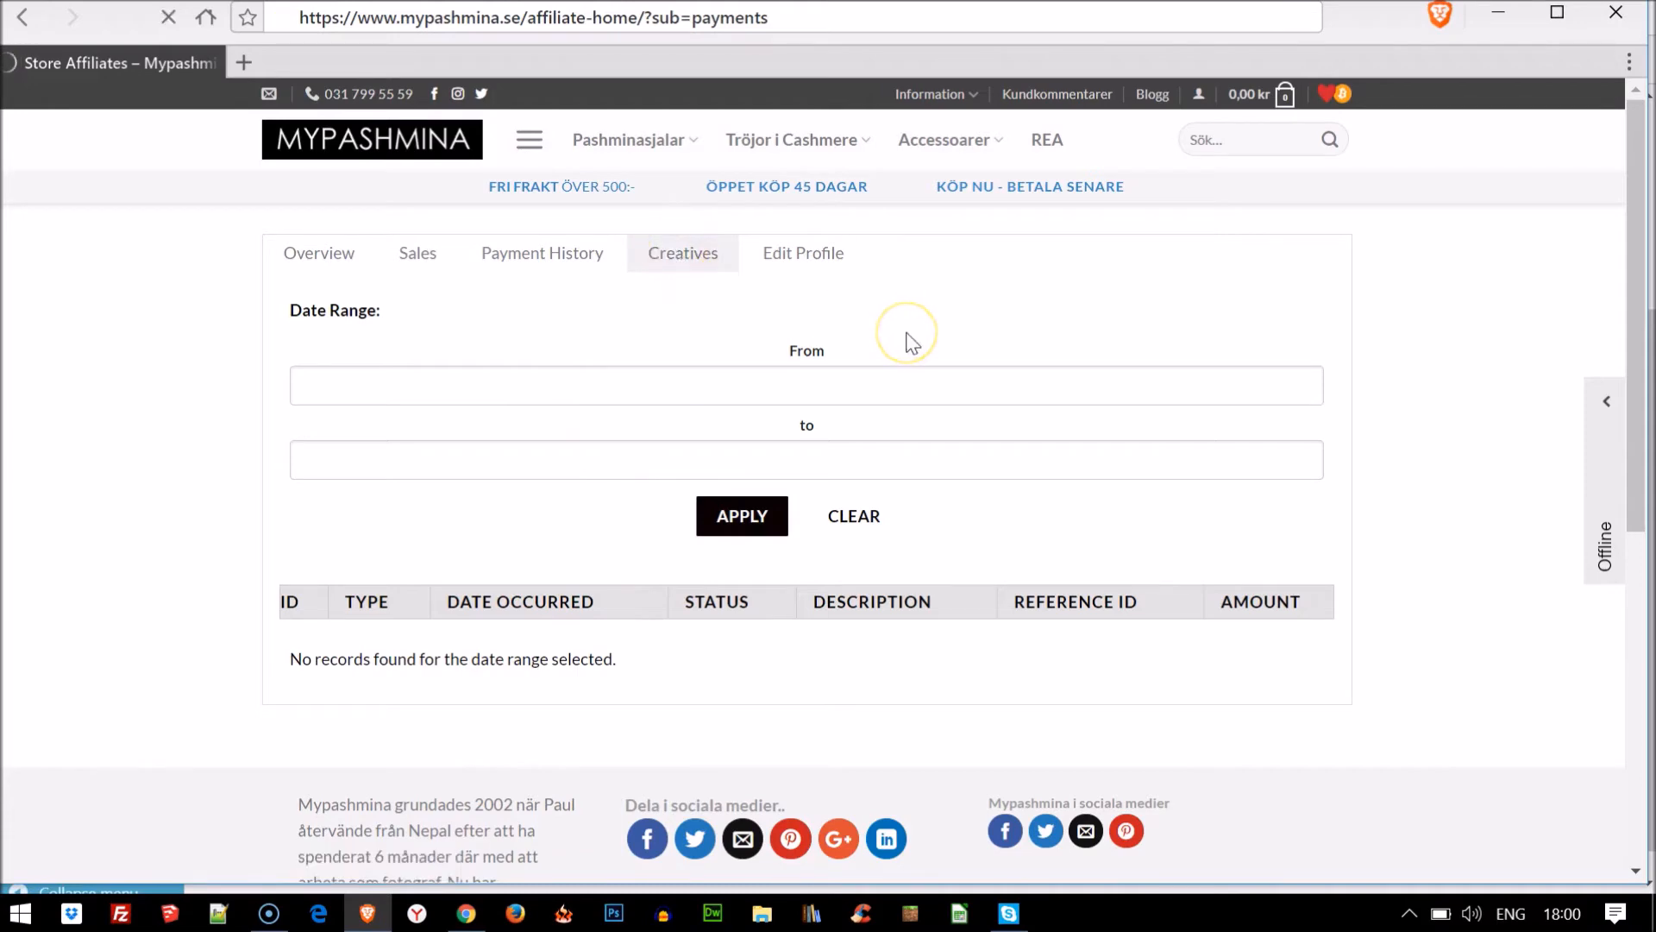
On Creatives, select the full referral link URL with affiliate ID 2
left_click(682, 253)
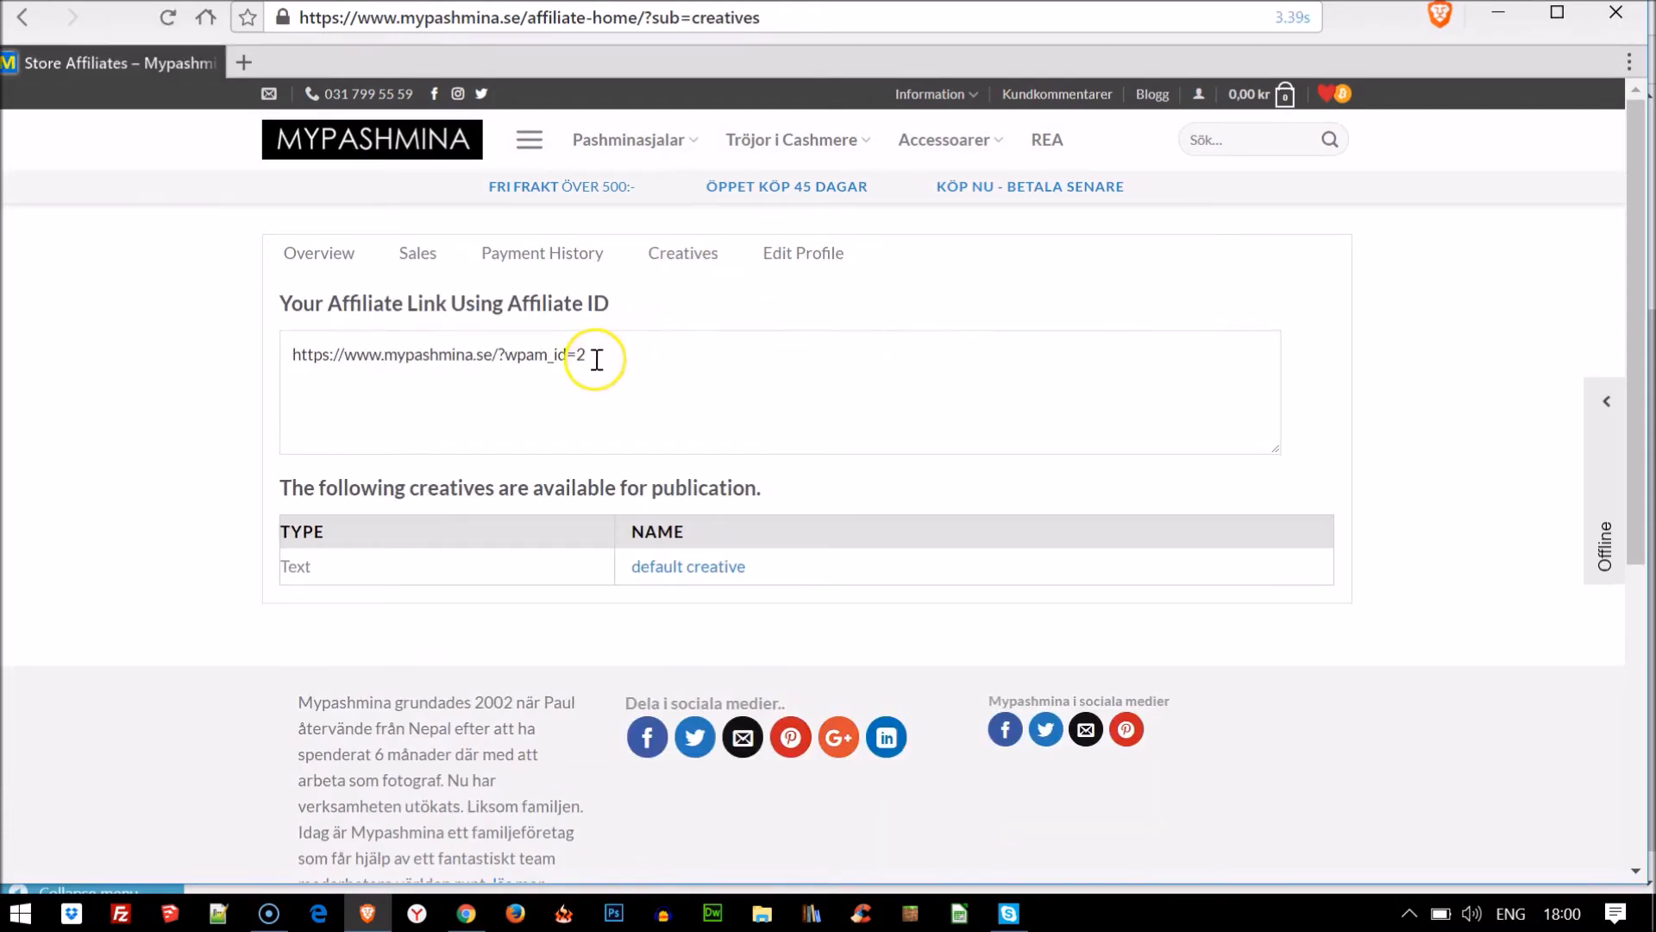
triple_click(437, 354)
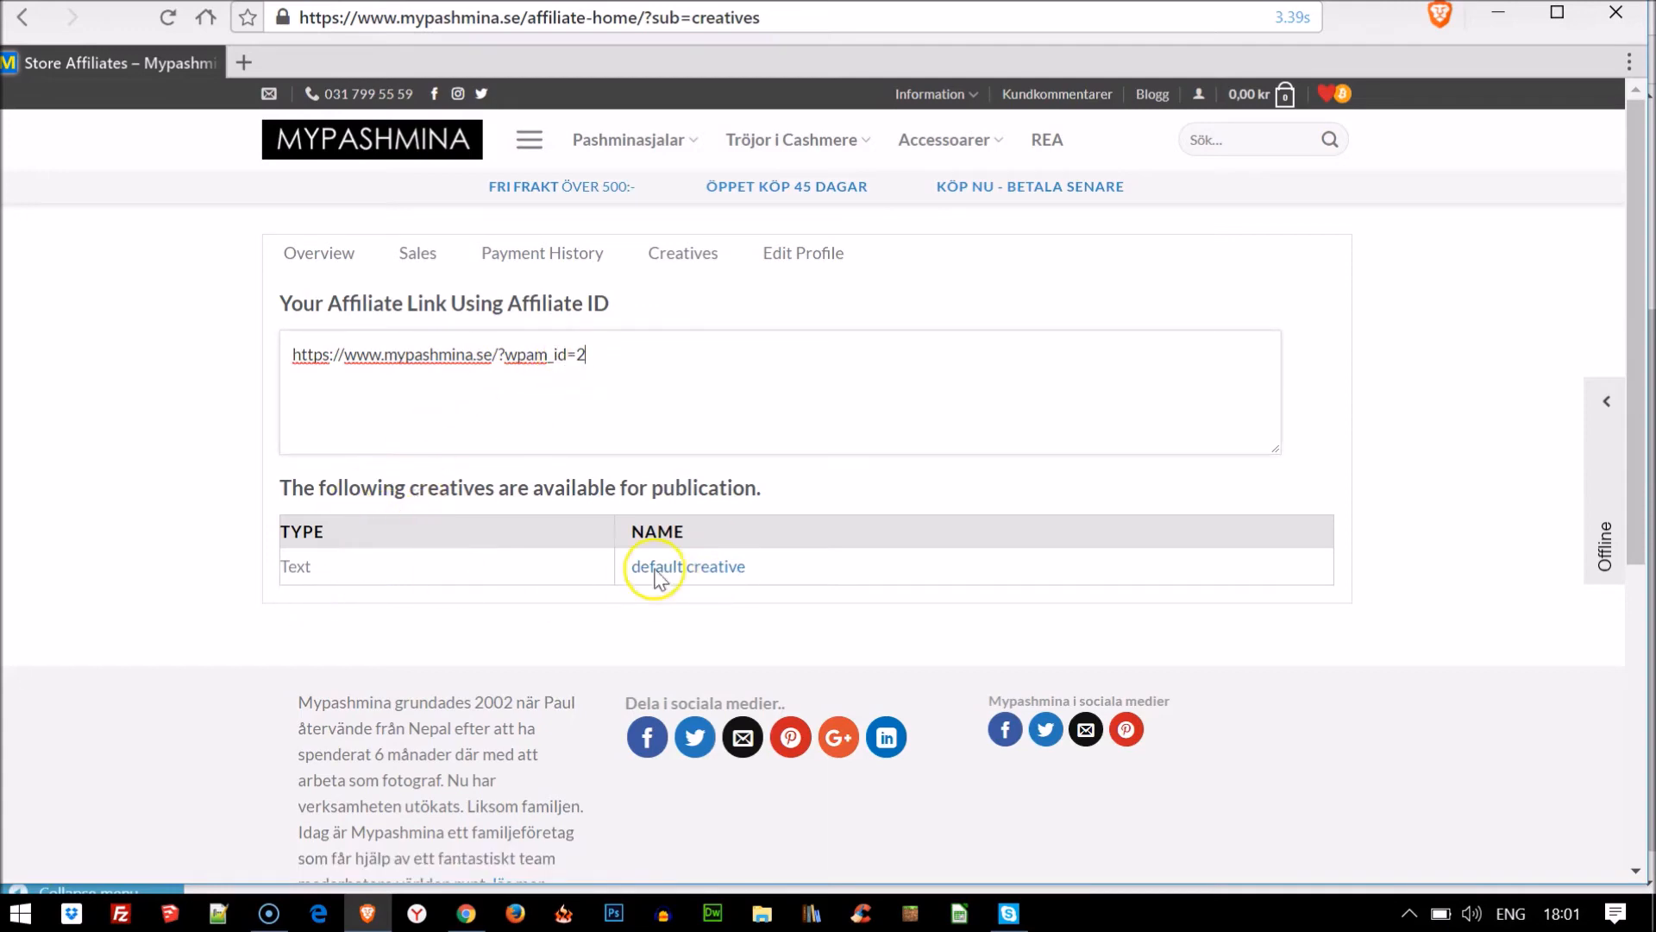
mouse_move(753, 641)
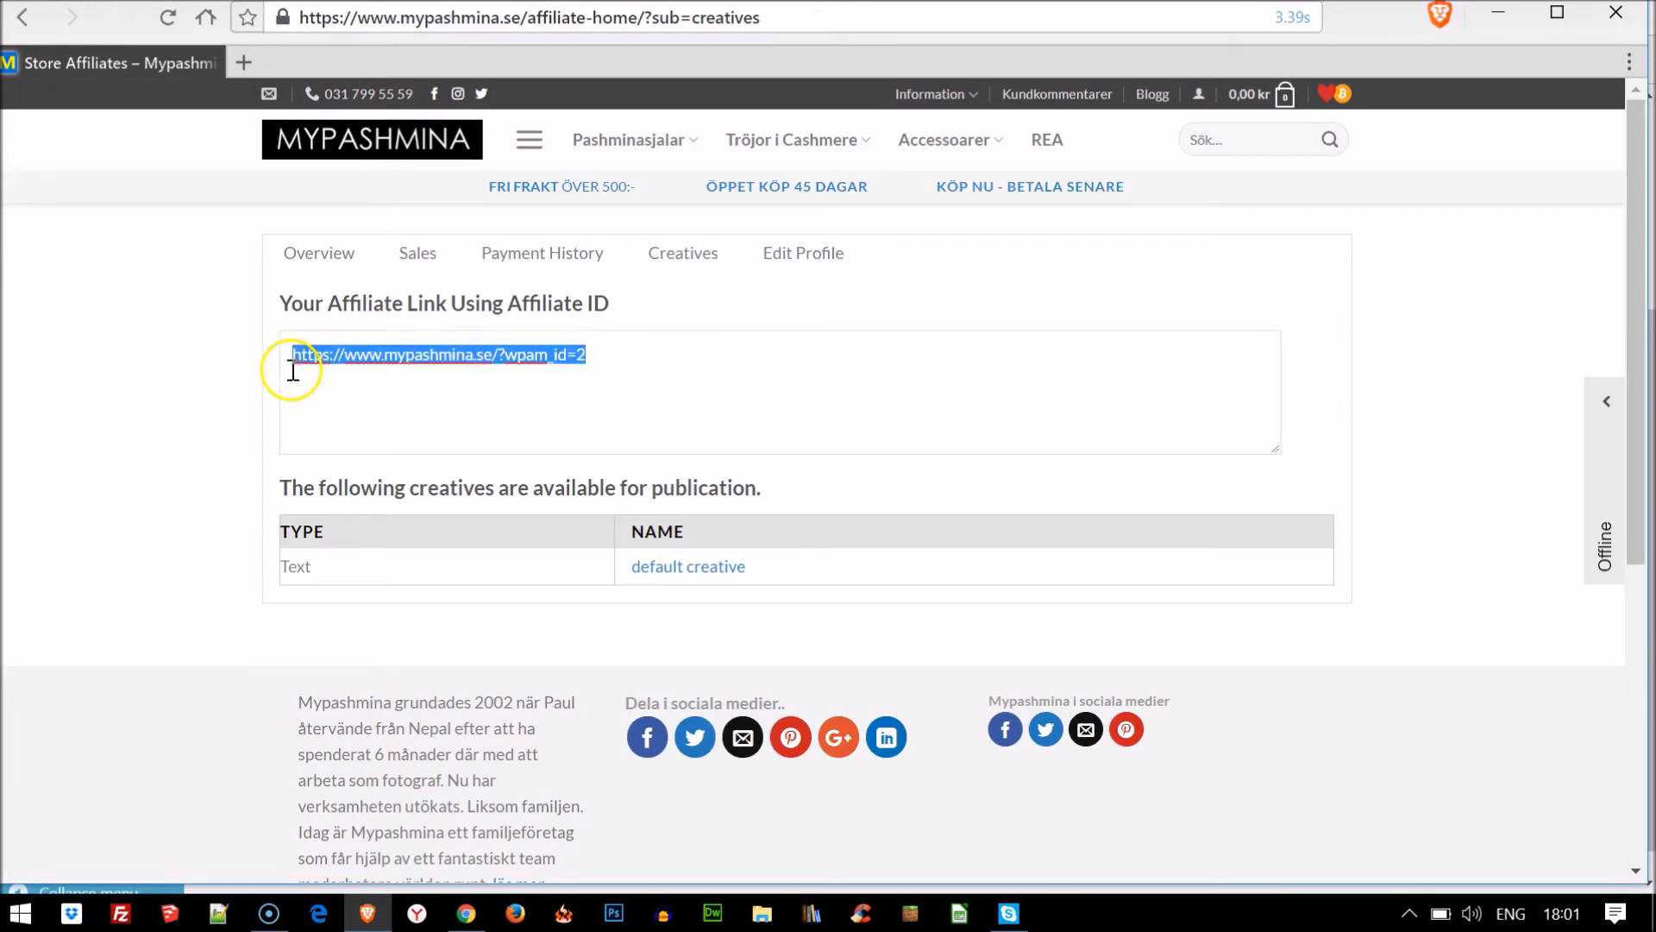
left_click(801, 253)
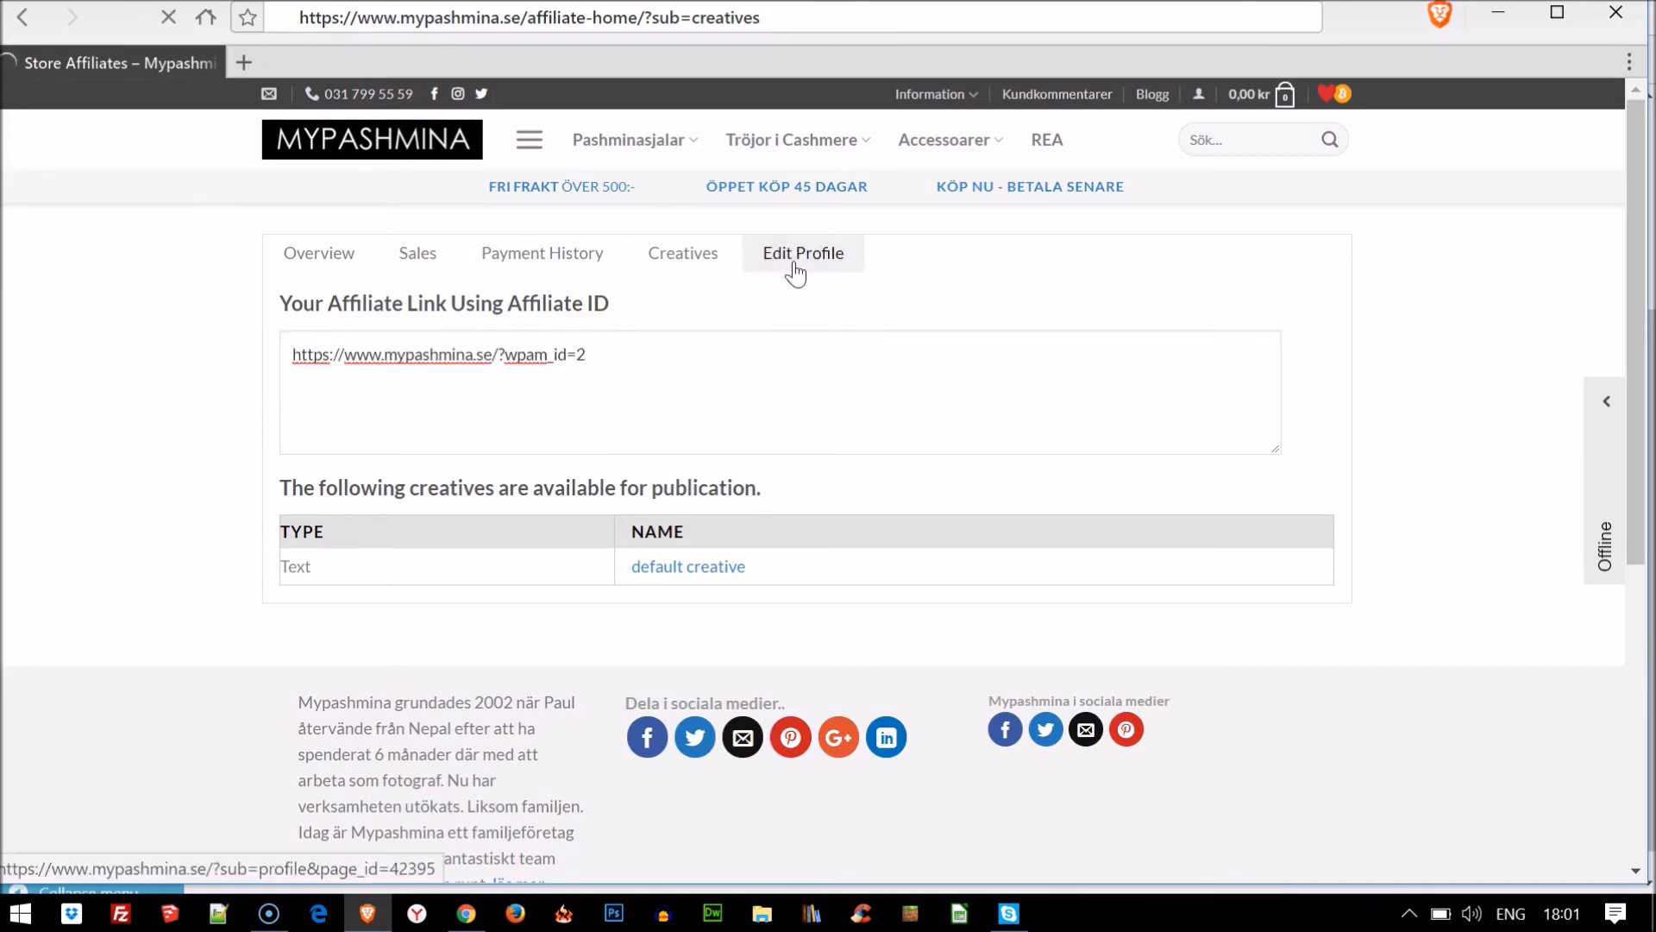
View Edit Profile with the test affiliate's contact fields filled in
left_click(801, 253)
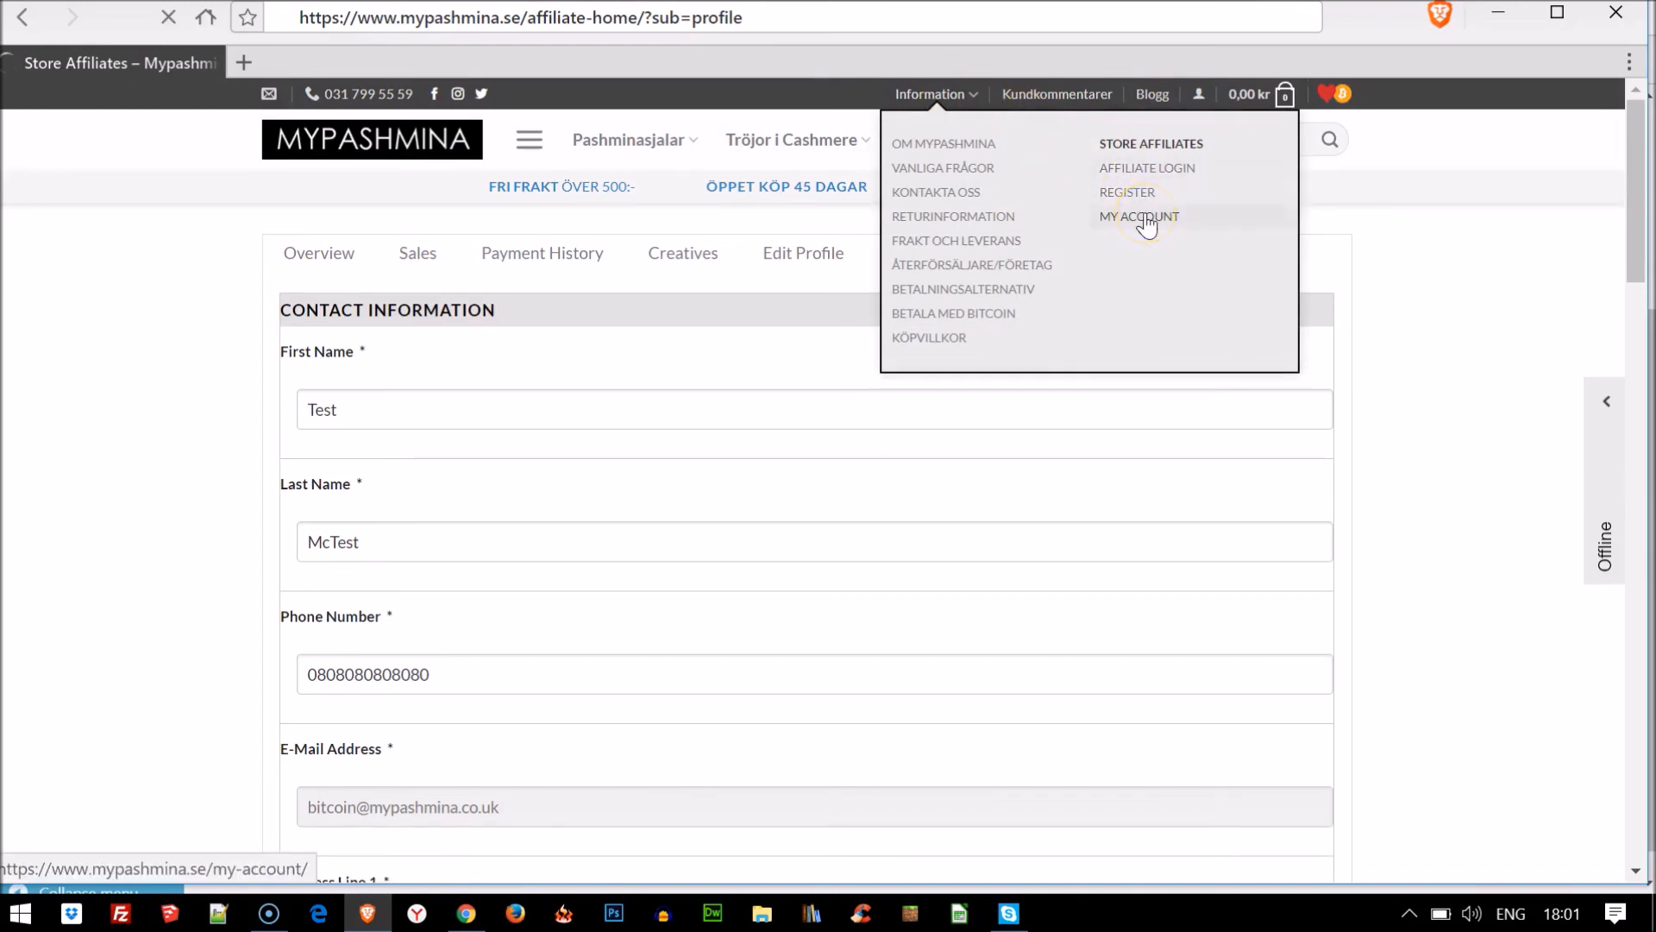
Go to My Account and log out via Logga ut to the login form
left_click(1138, 217)
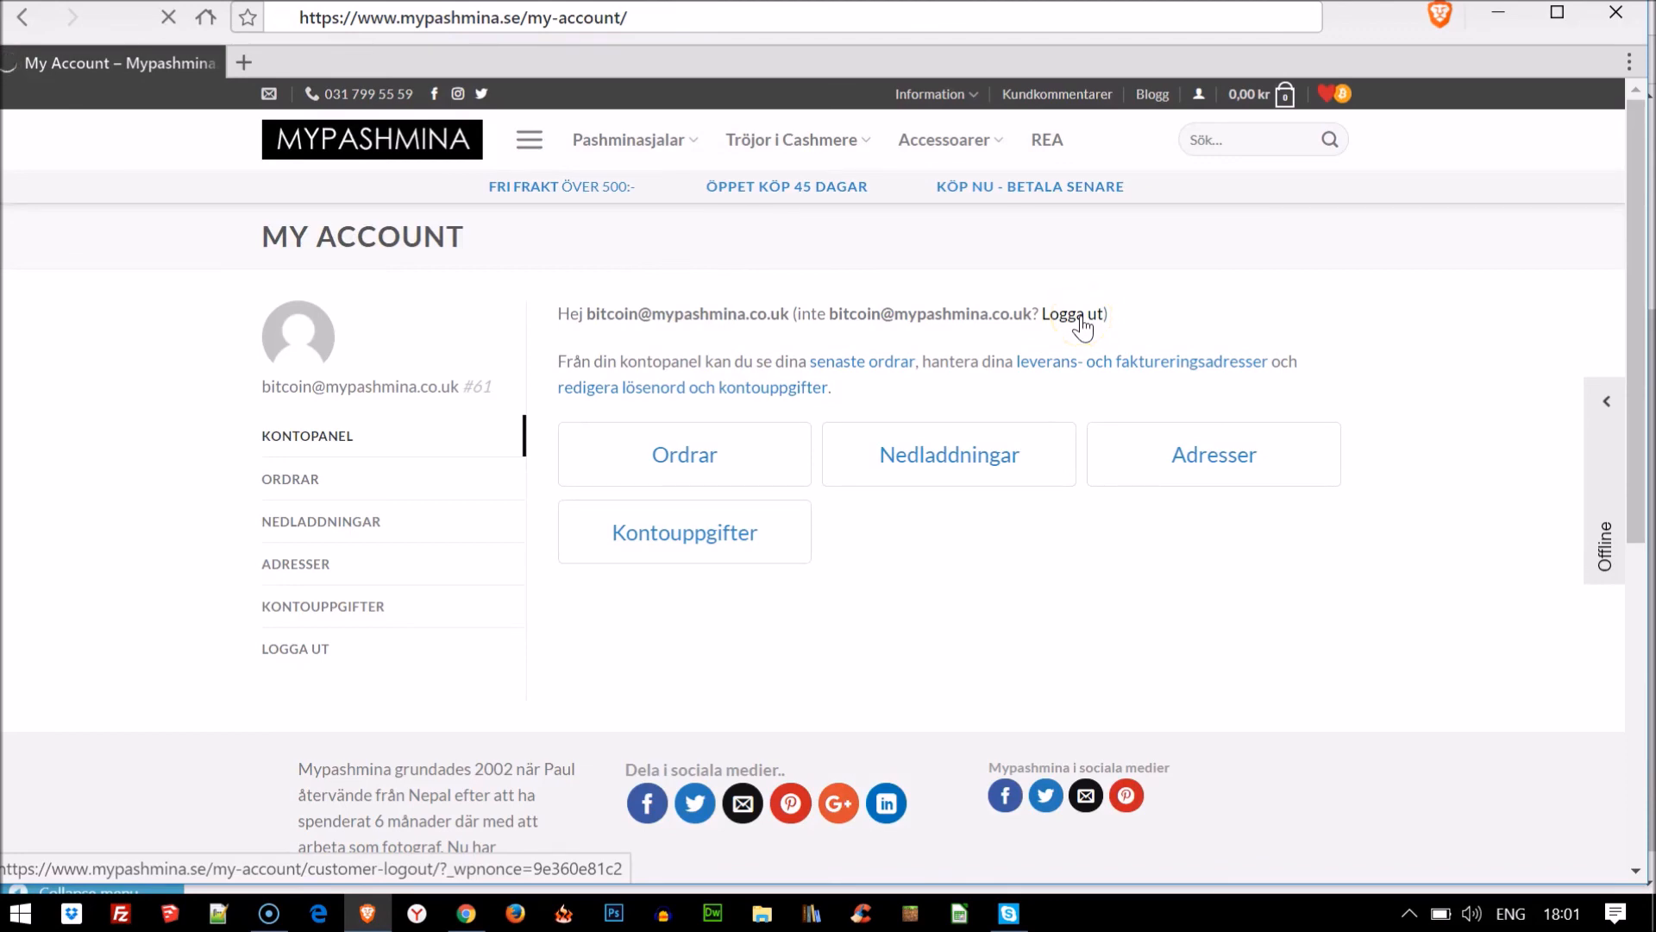
left_click(1071, 314)
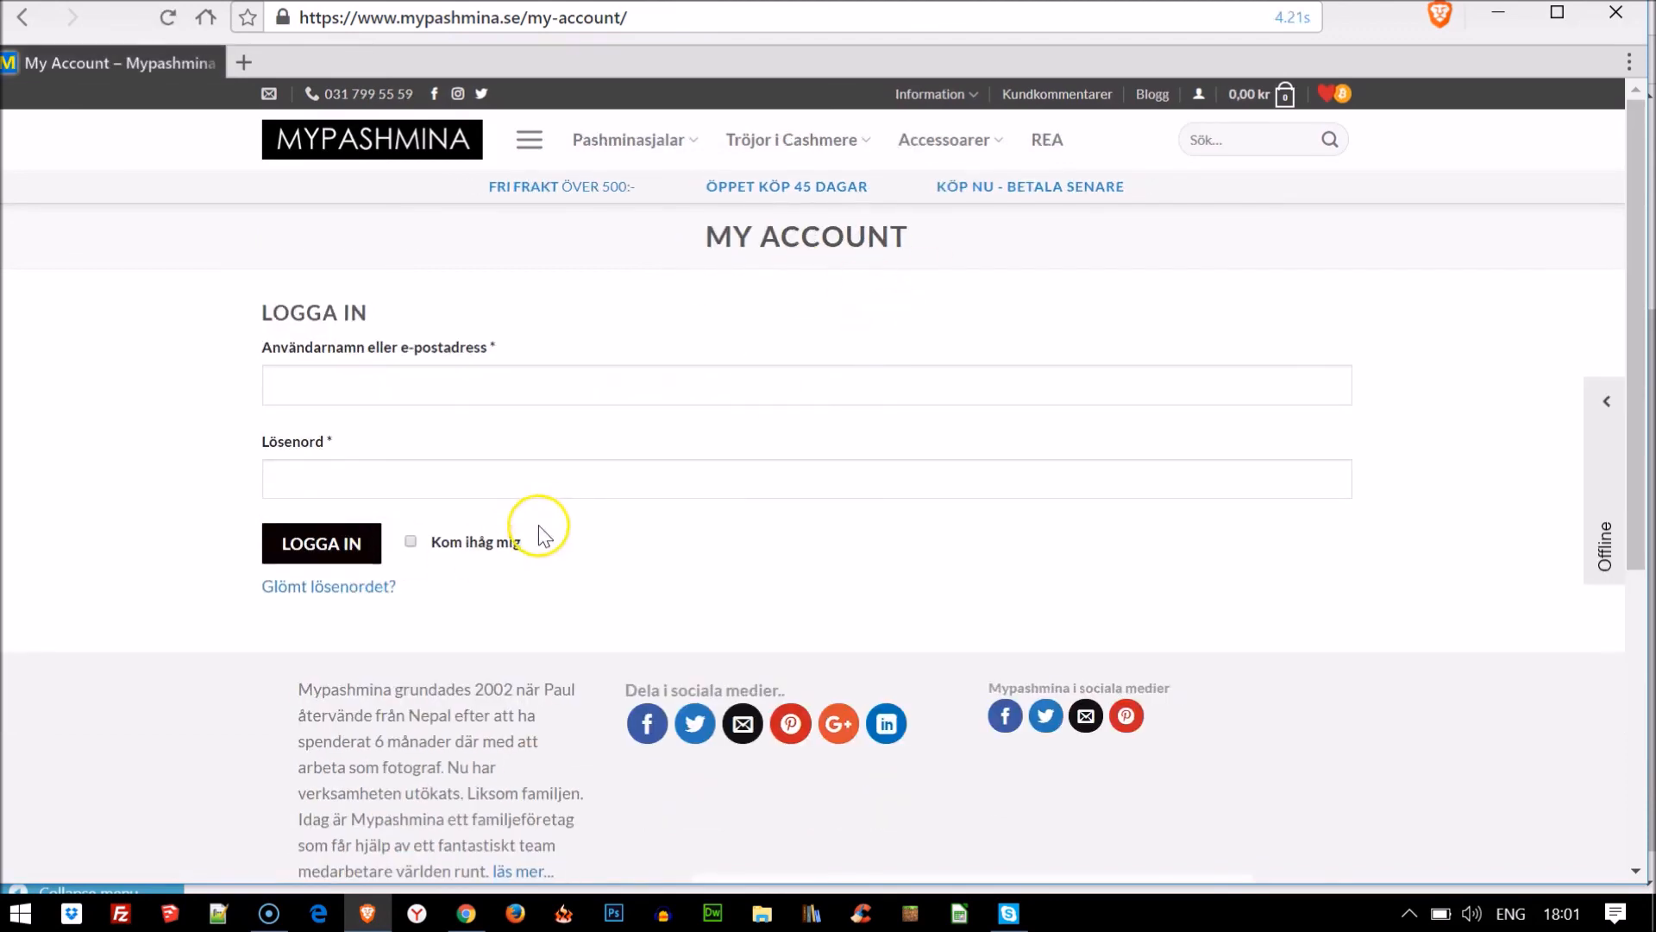